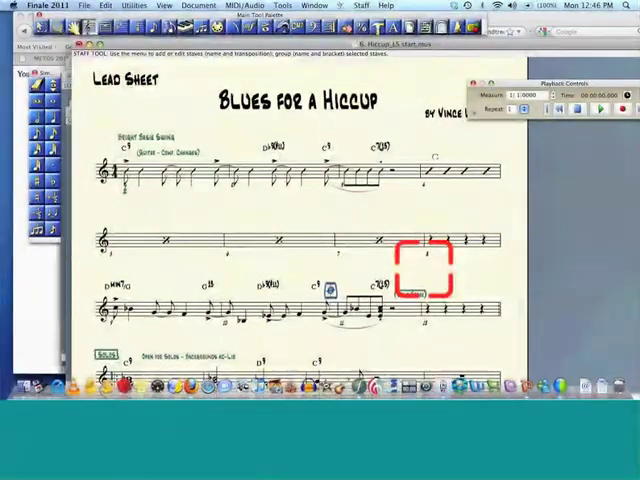
# Bring up the Expression Selection list on a right-hand staff measure to attach a mark
pyautogui.scroll(-3)
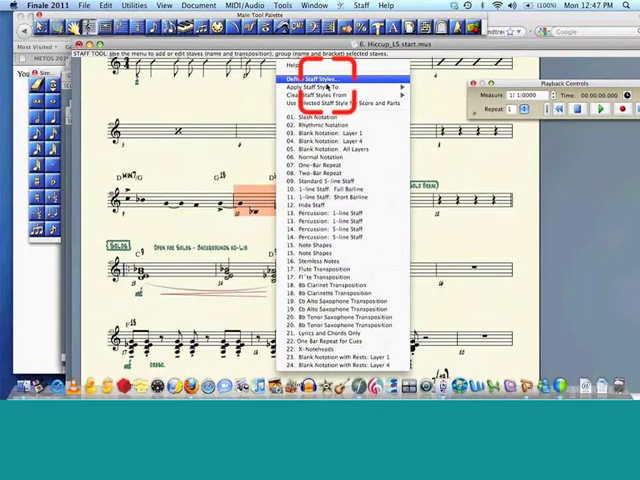
pyautogui.moveTo(330, 160)
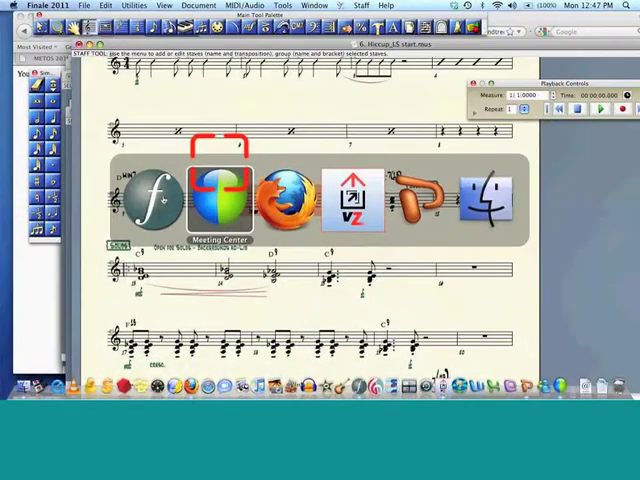
pyautogui.click(218, 196)
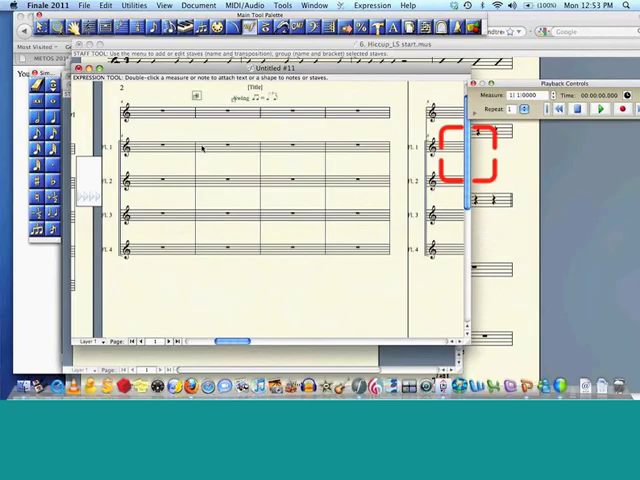
pyautogui.doubleClick(204, 148)
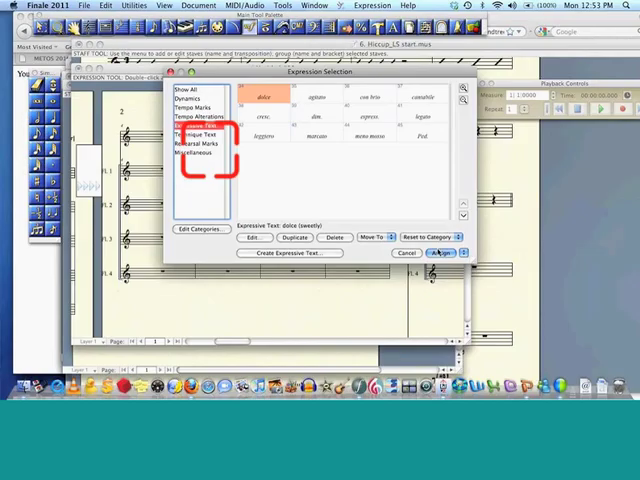